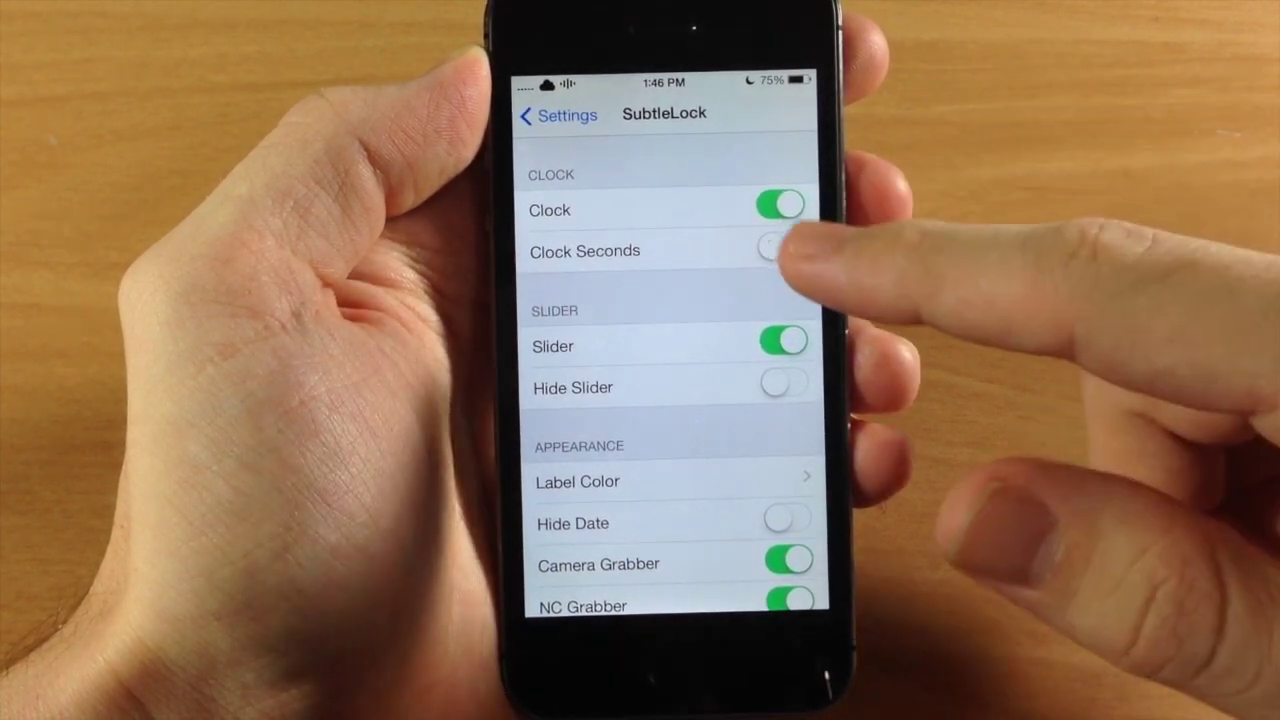
# Open SubtleLock's Label Color page and switch on Enable Color, leaving Synchronize Colors off
pyautogui.click(780, 250)
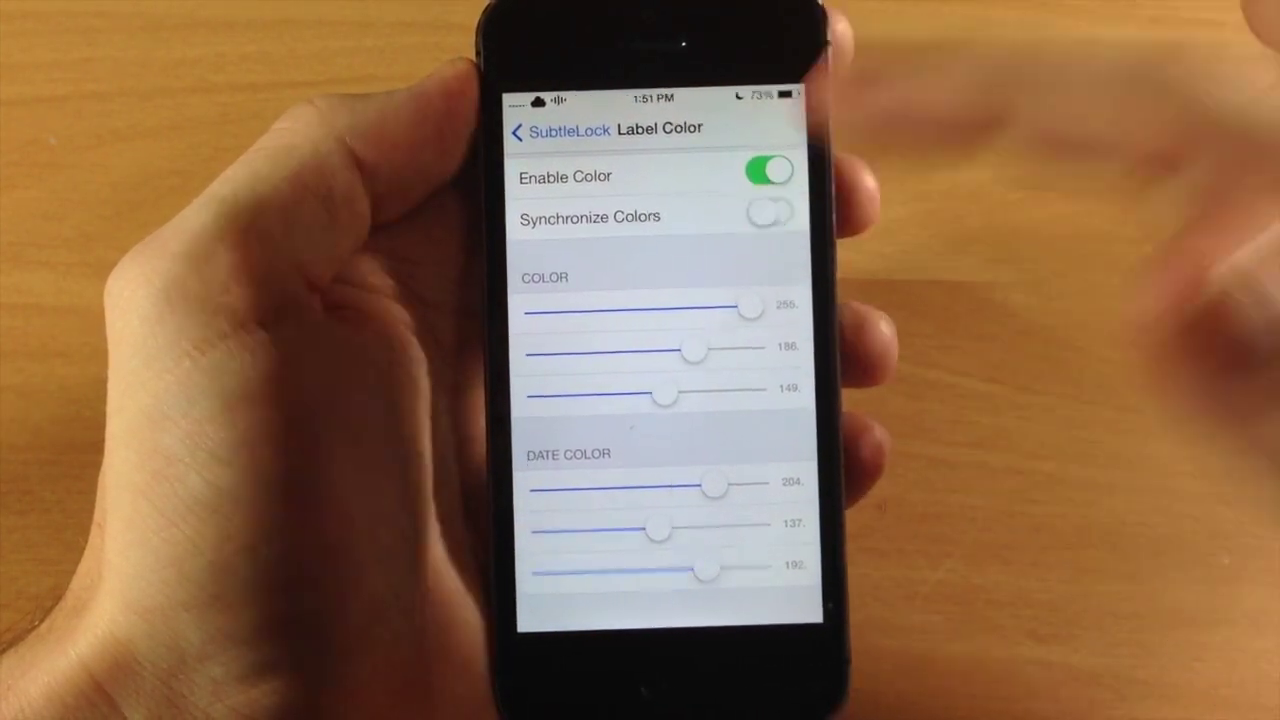
pyautogui.click(771, 216)
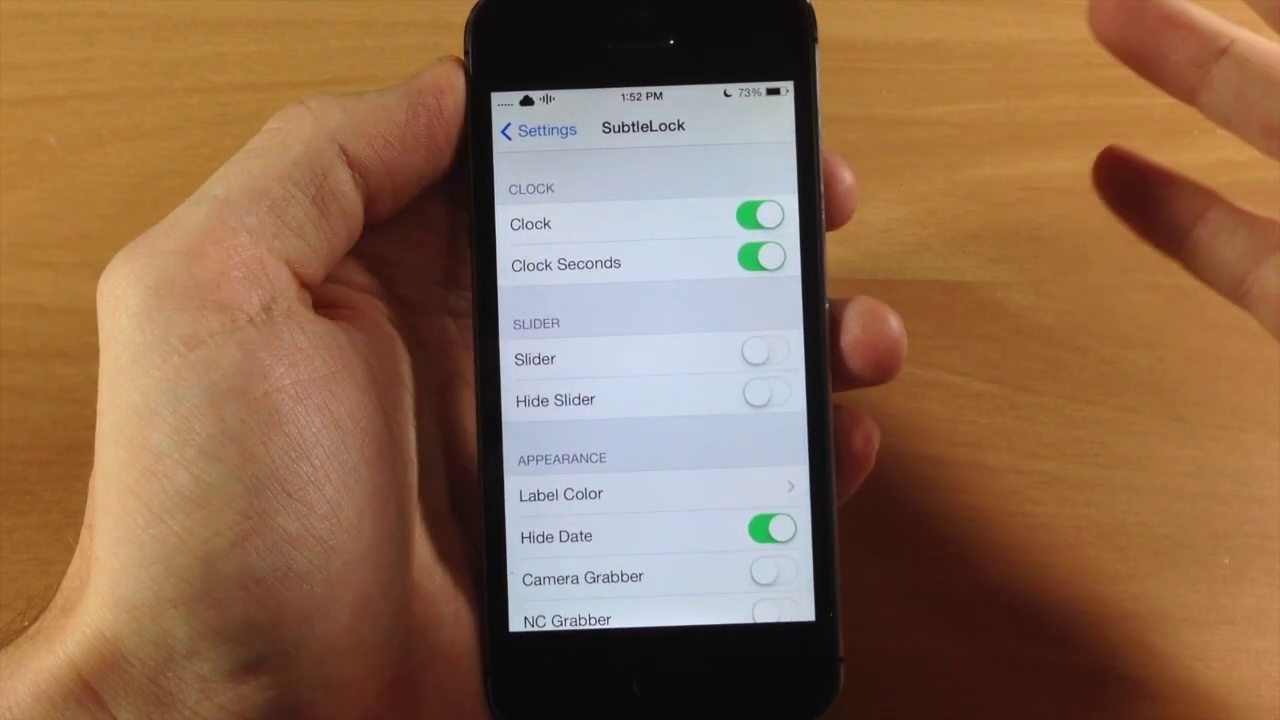
# Switch Clock Seconds back off, keeping Hide Date on and both grabbers off
pyautogui.click(757, 261)
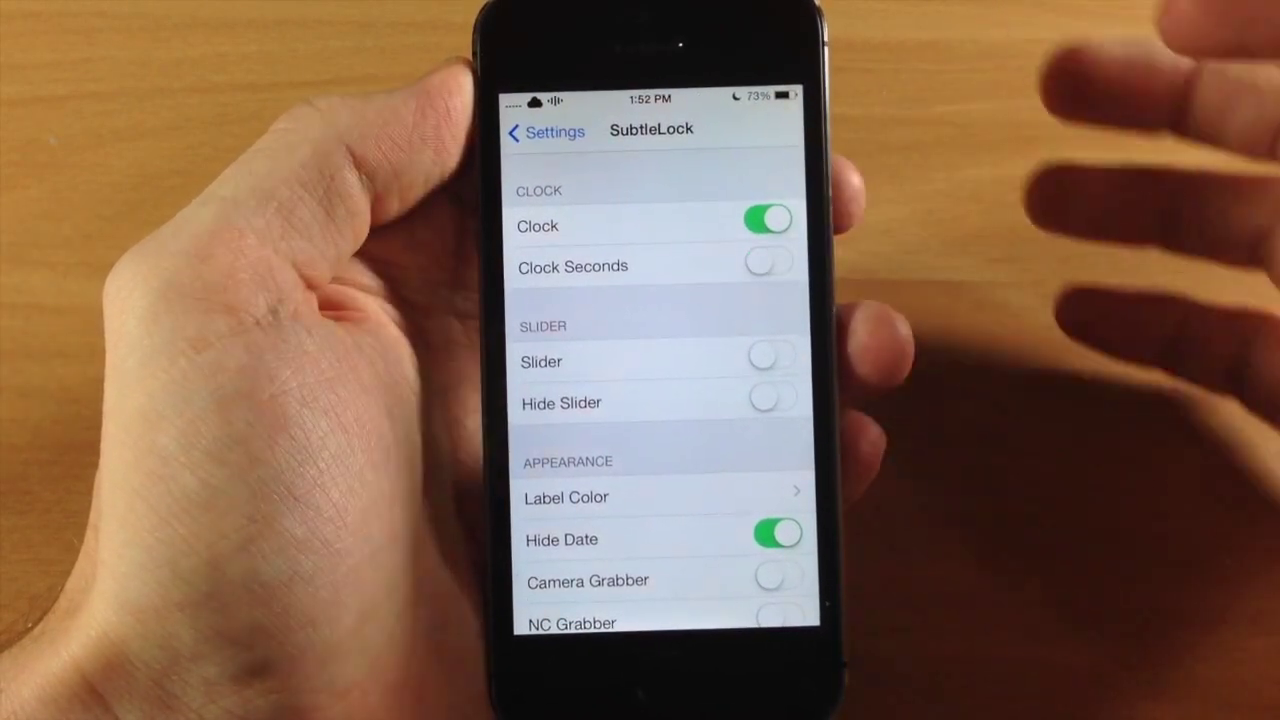